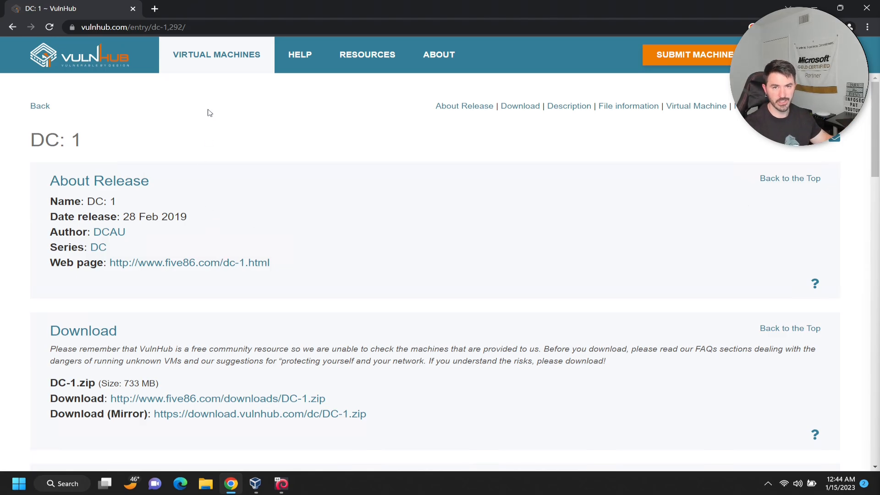
pyautogui.moveTo(132, 138)
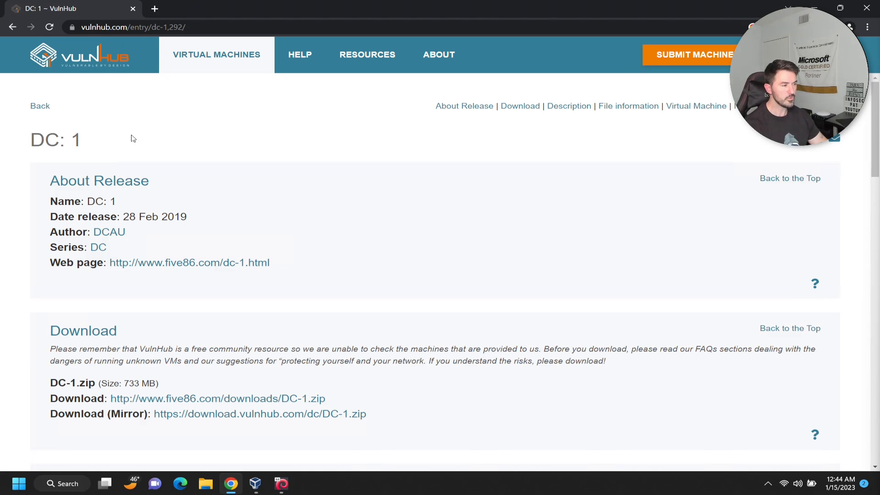
pyautogui.moveTo(61, 147)
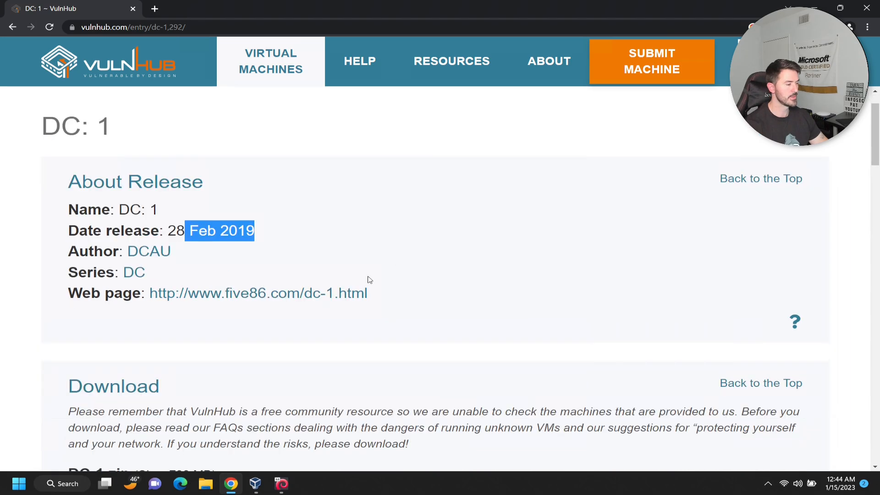
# Step: Scroll down the VulnHub DC-1 page to reach the Download section
pyautogui.scroll(-3)
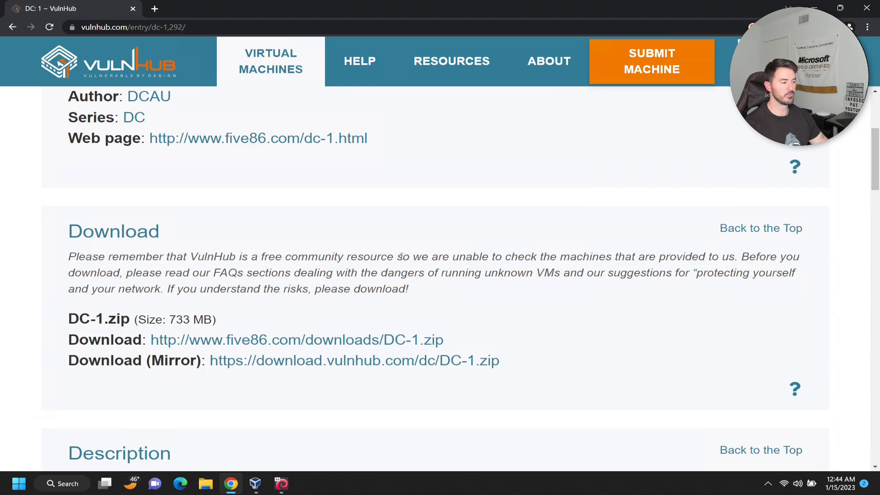
pyautogui.scroll(-3)
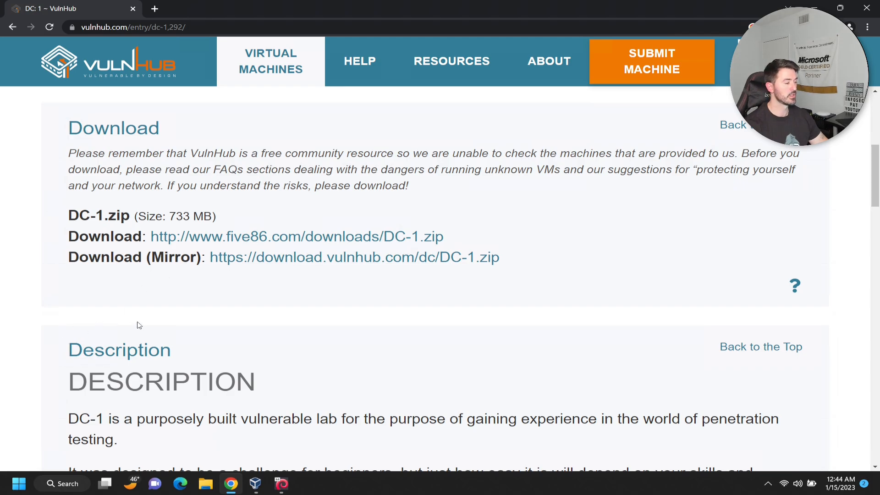
pyautogui.scroll(-3)
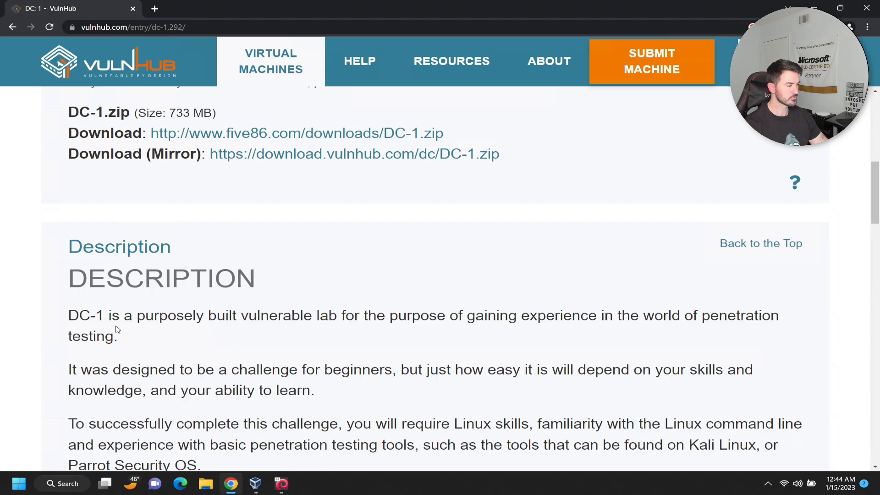
pyautogui.moveTo(215, 332)
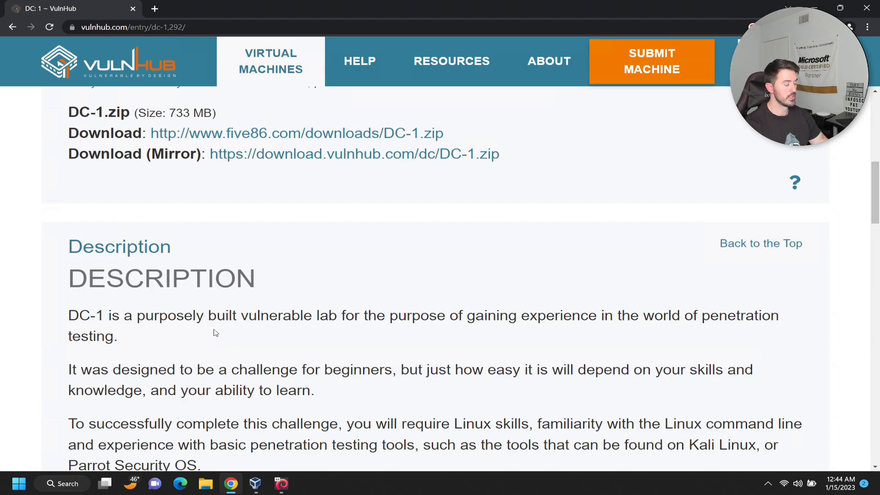
pyautogui.moveTo(420, 336)
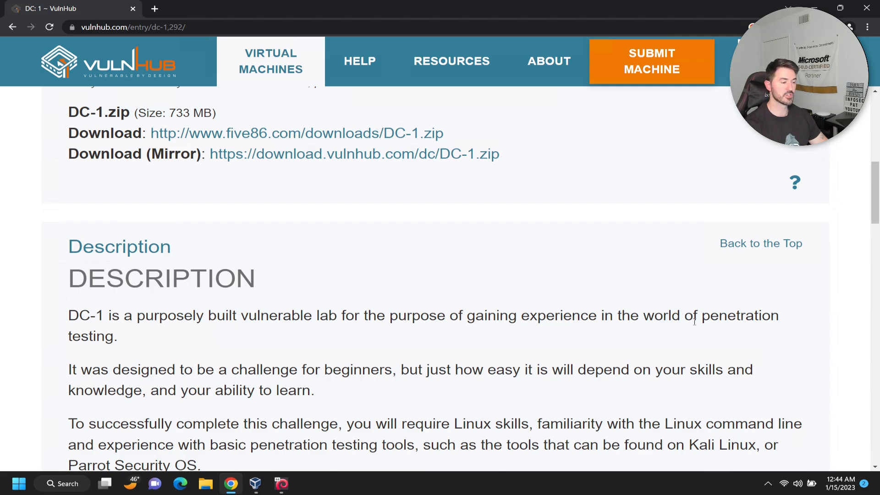
pyautogui.moveTo(301, 364)
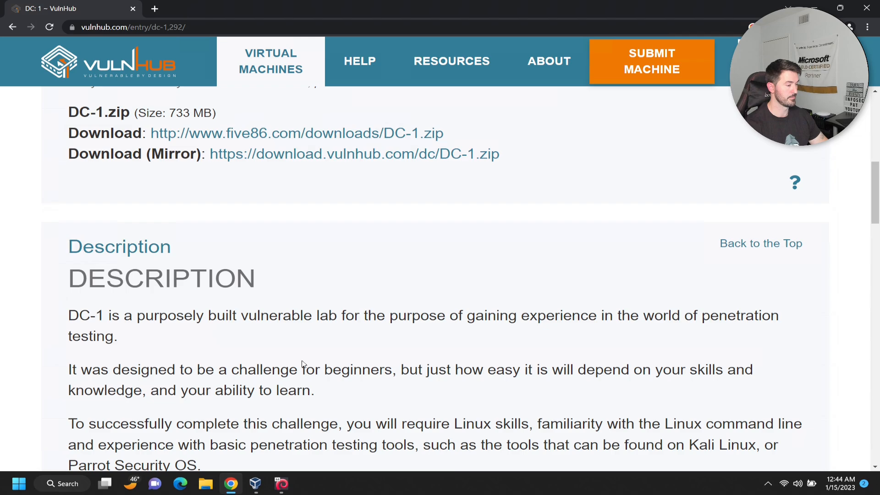
pyautogui.scroll(-3)
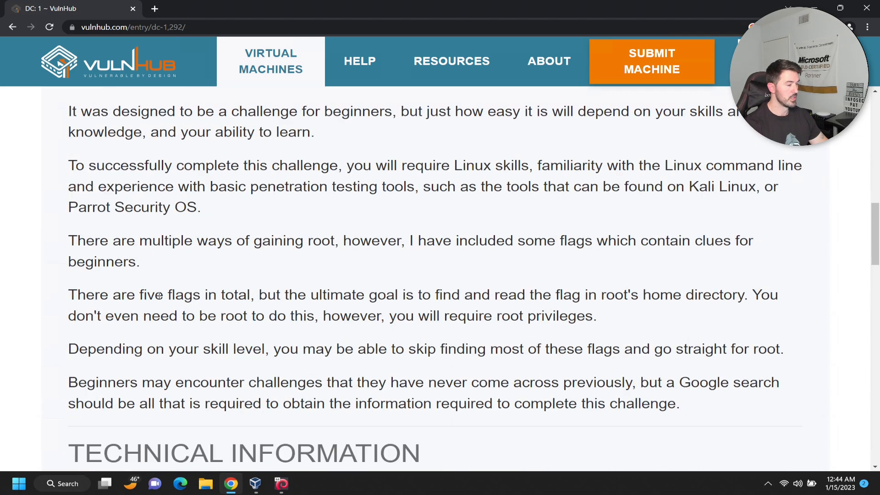
pyautogui.scroll(-3)
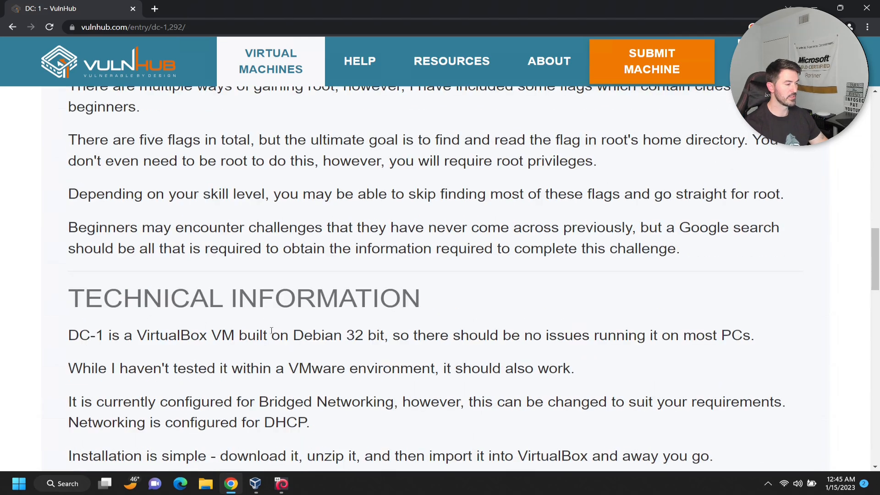
pyautogui.scroll(-3)
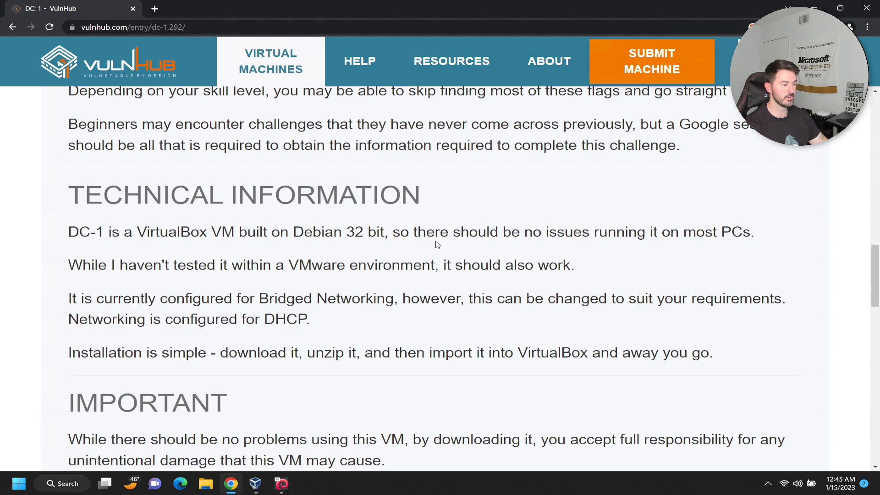
pyautogui.moveTo(338, 279)
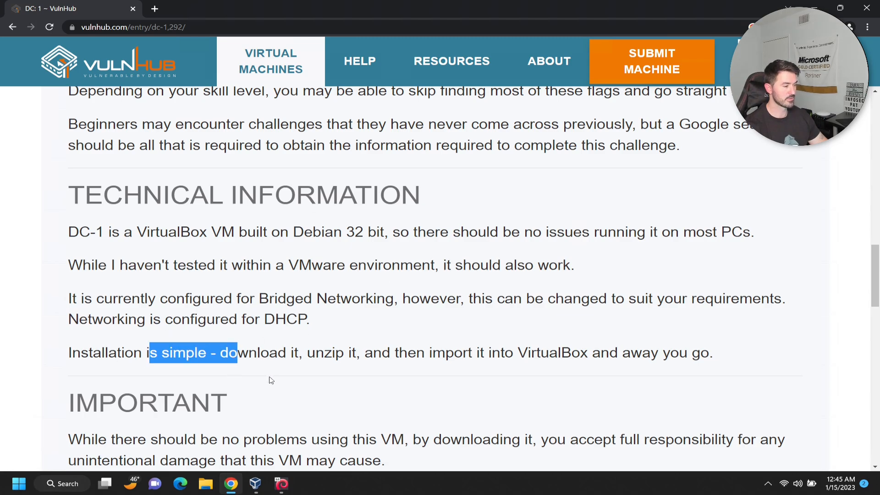
pyautogui.click(534, 370)
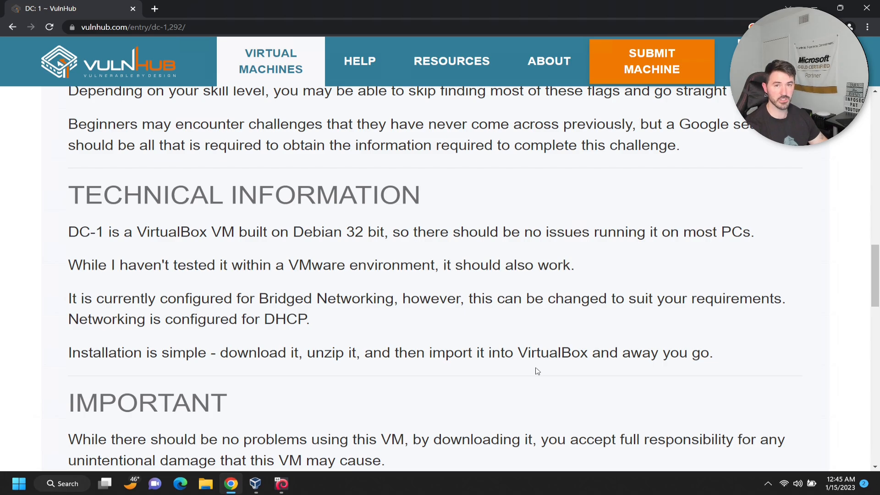
pyautogui.moveTo(564, 372)
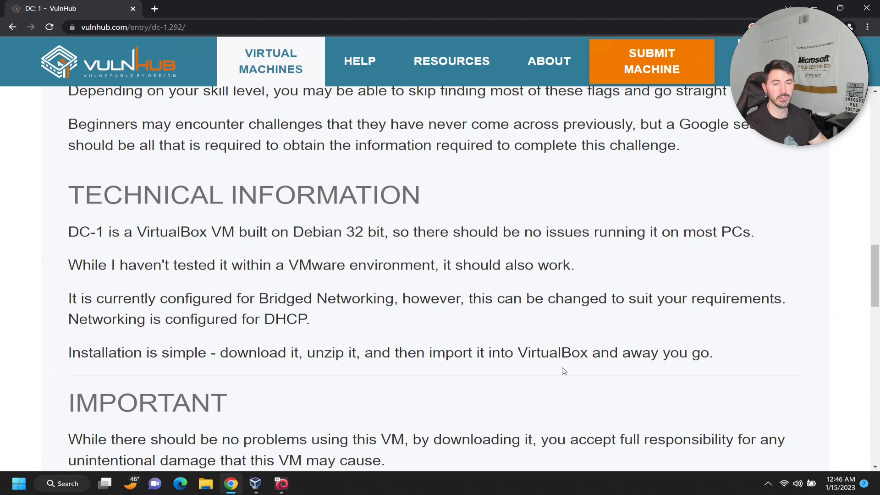
pyautogui.scroll(-3)
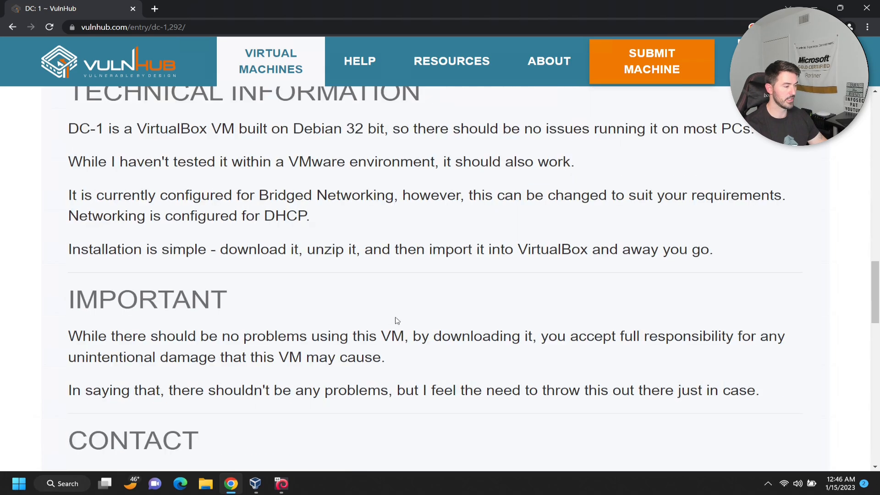
pyautogui.scroll(-3)
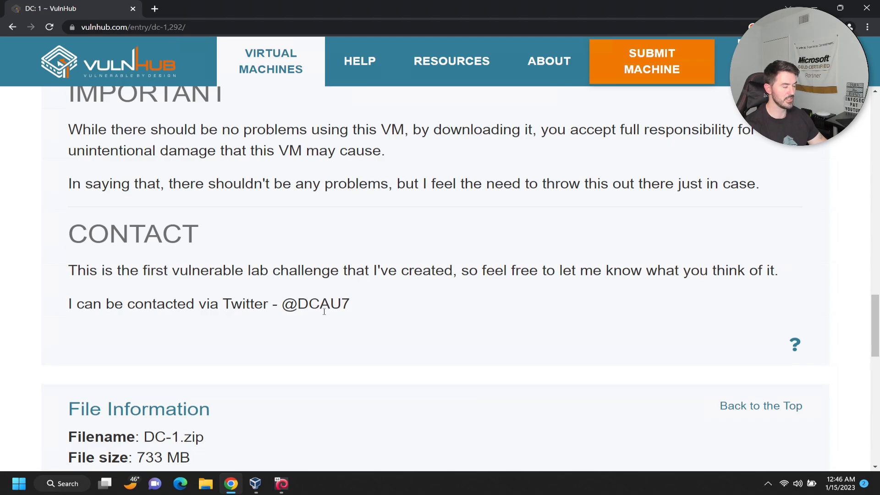
pyautogui.doubleClick(314, 303)
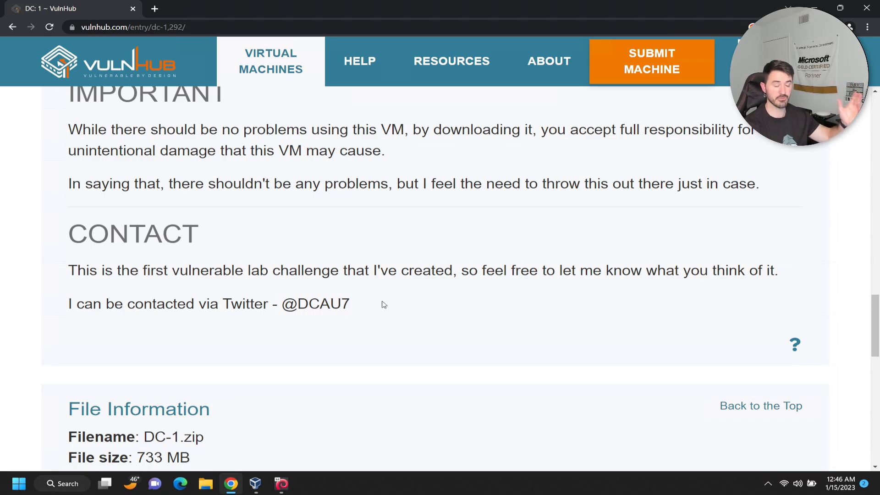
pyautogui.scroll(-3)
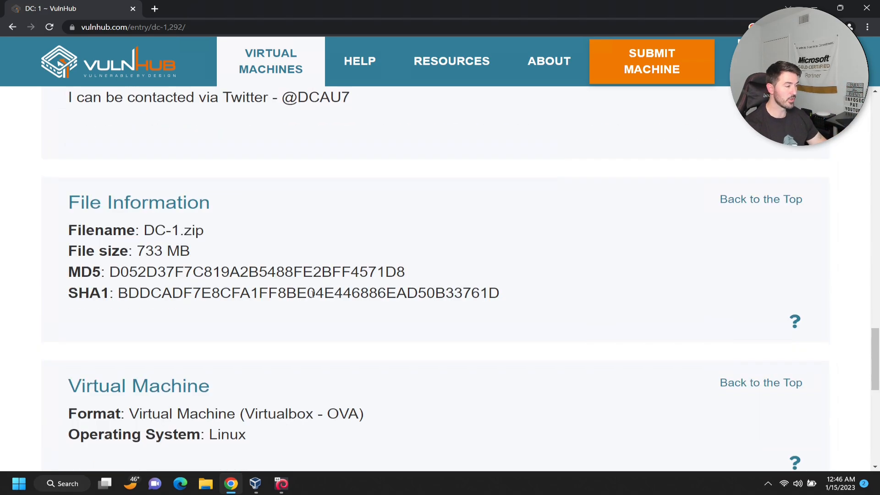
pyautogui.scroll(-3)
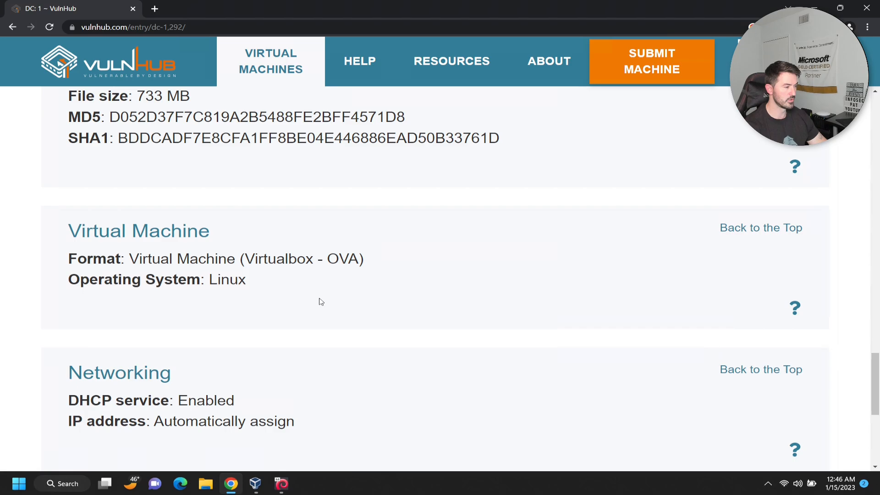
pyautogui.scroll(3)
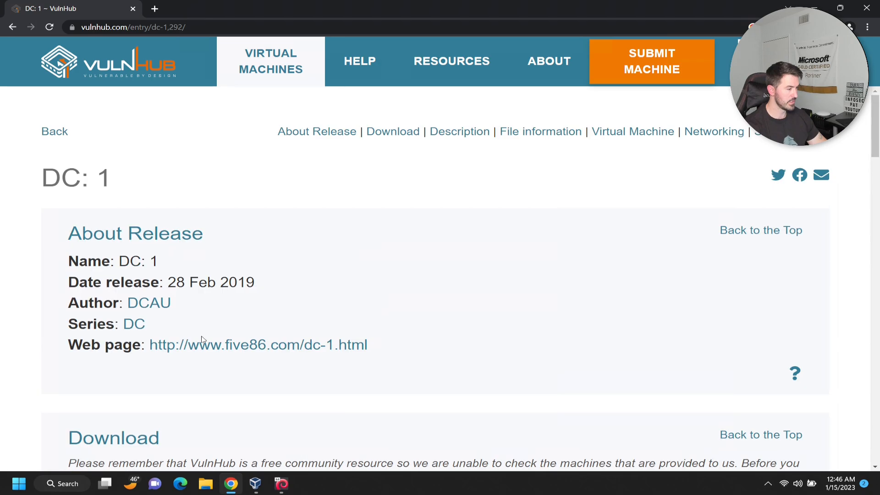
pyautogui.scroll(-3)
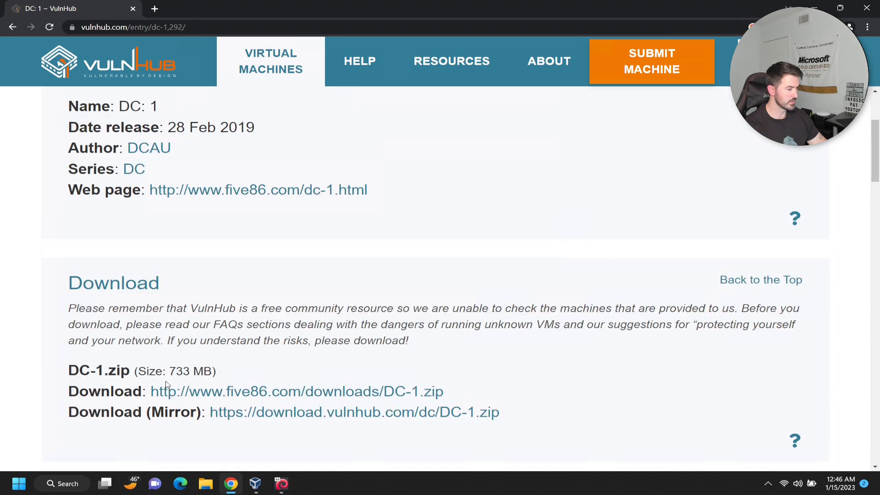
pyautogui.scroll(-3)
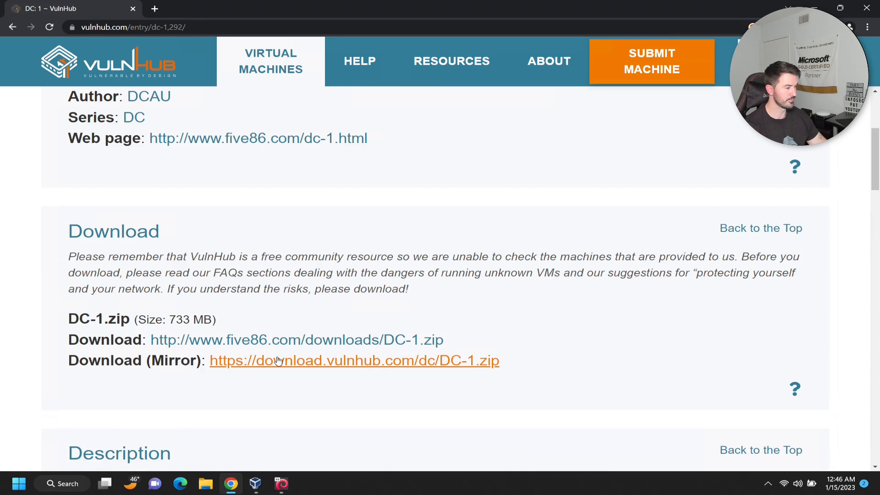
# Step: Download the 733 MB DC-1.zip archive from the mirror link into Downloads
pyautogui.click(296, 339)
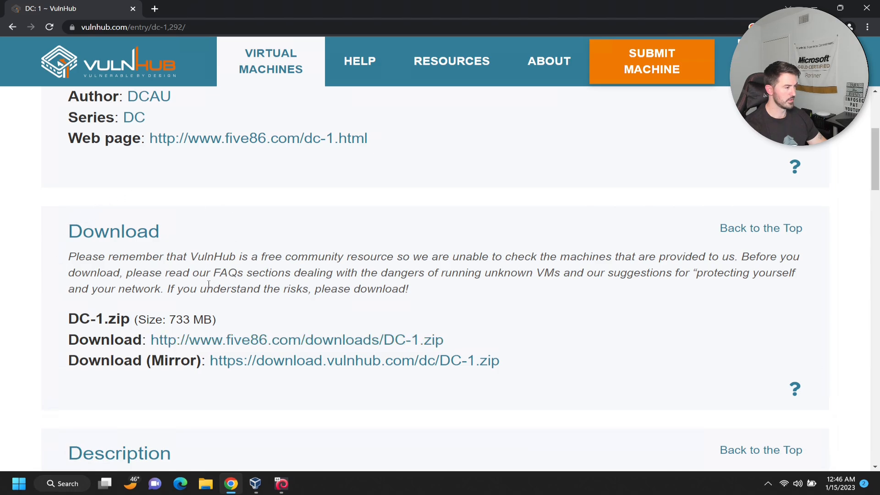
pyautogui.click(296, 339)
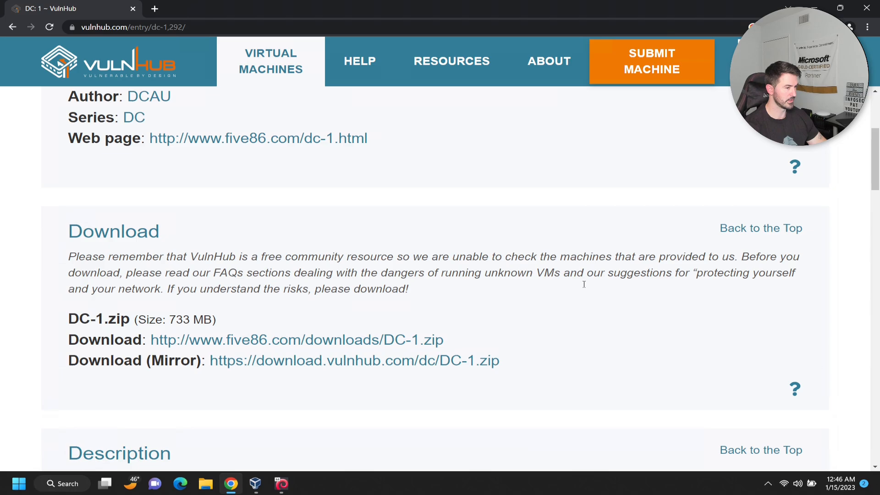
pyautogui.click(354, 360)
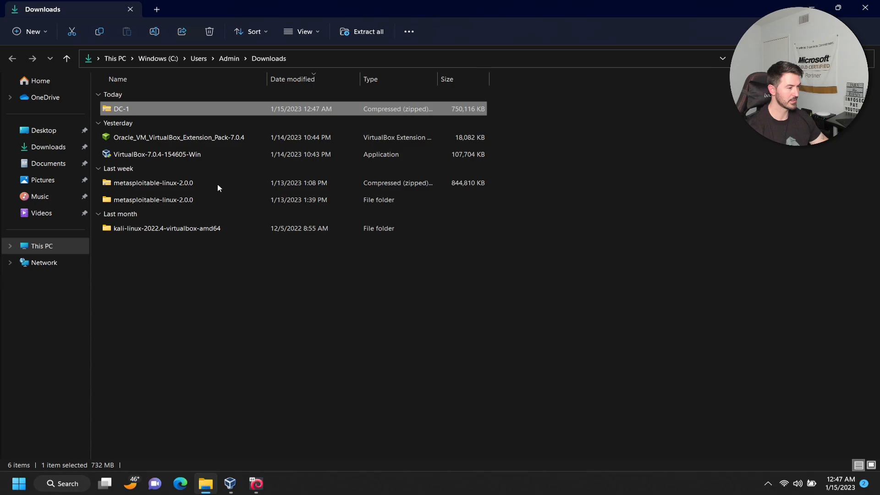
pyautogui.moveTo(133, 110)
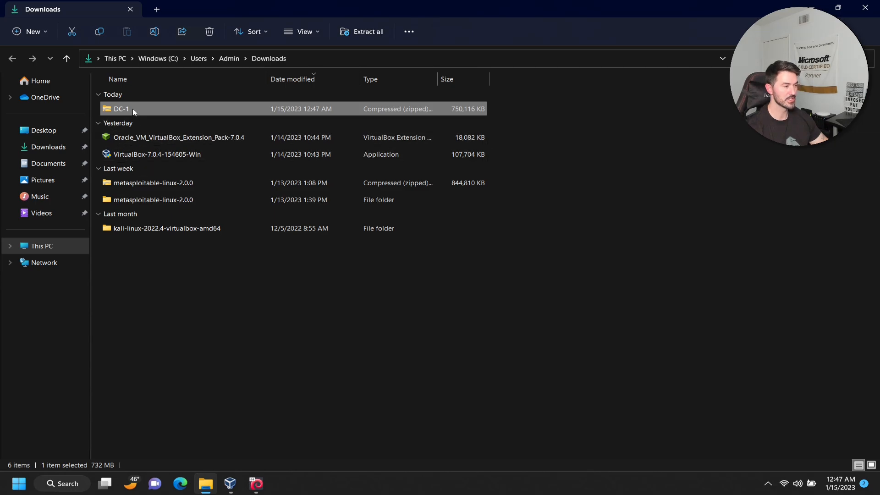
# Step: Extract DC-1.zip to the default DC-1 folder in Downloads
pyautogui.rightClick(120, 108)
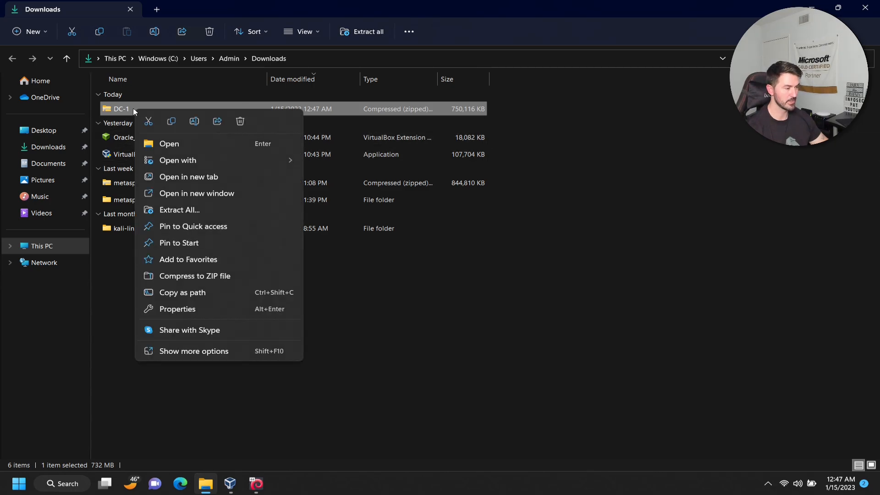
pyautogui.click(180, 209)
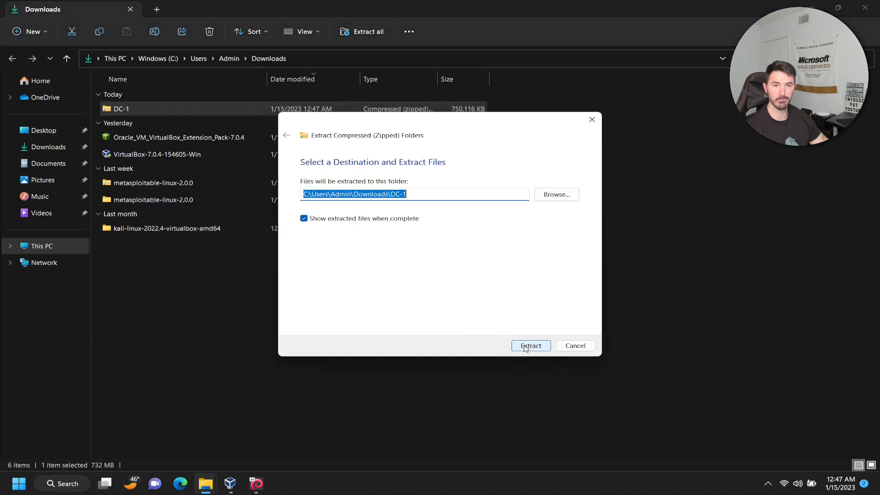
pyautogui.click(530, 345)
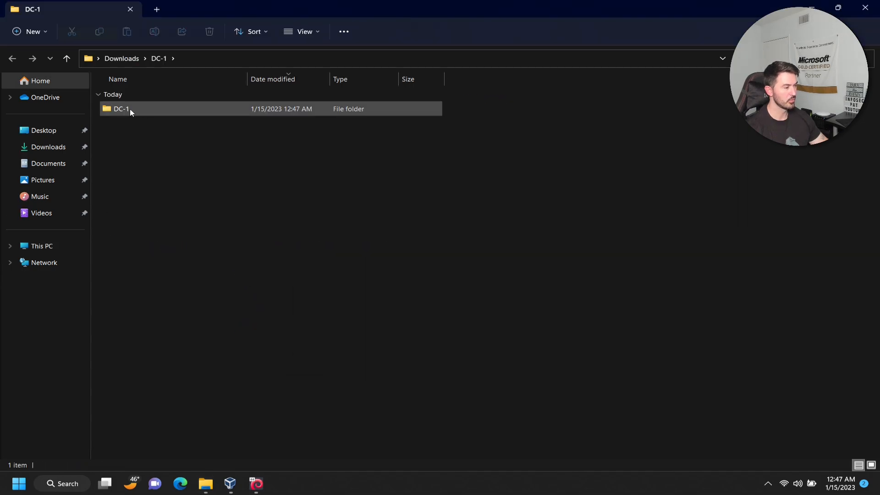
# Step: Copy the extracted DC-1 folder into Documents > Hacking Lab 2023
pyautogui.click(49, 164)
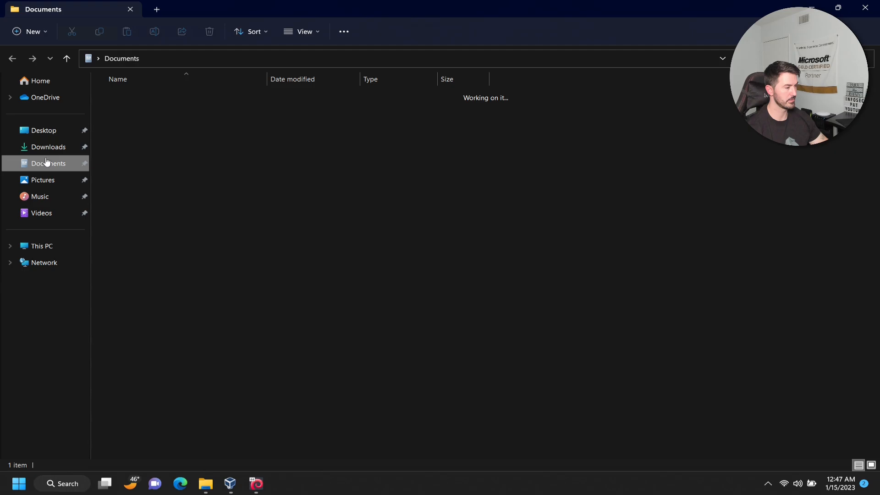
pyautogui.click(48, 147)
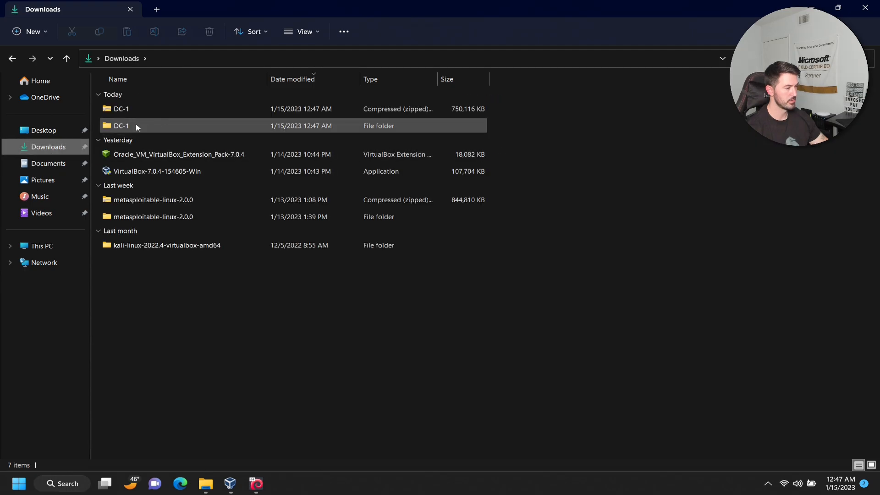
pyautogui.doubleClick(121, 125)
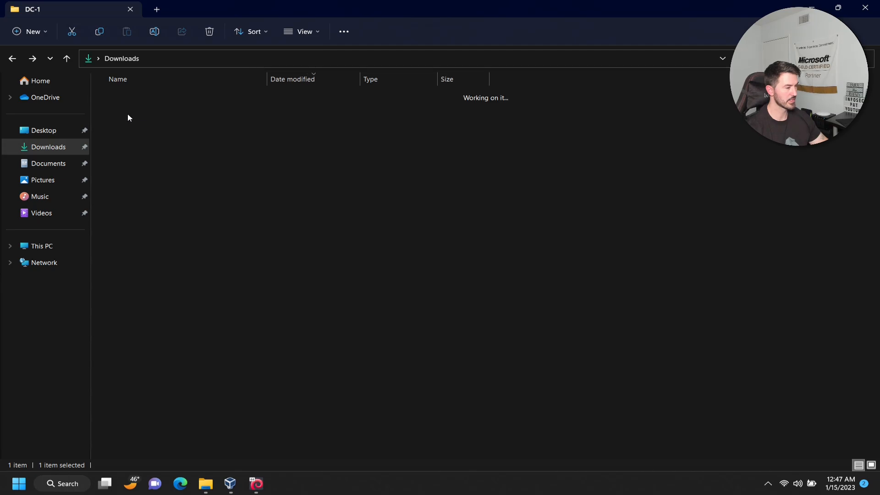
pyautogui.rightClick(119, 125)
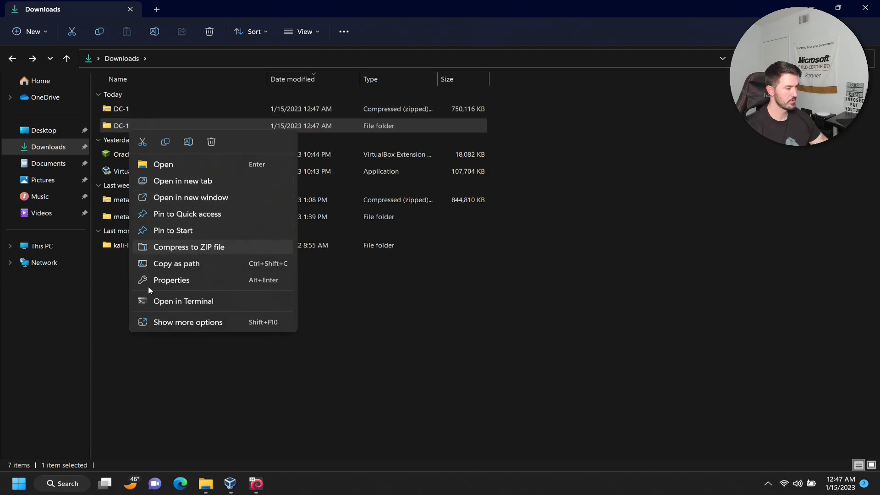
pyautogui.click(187, 322)
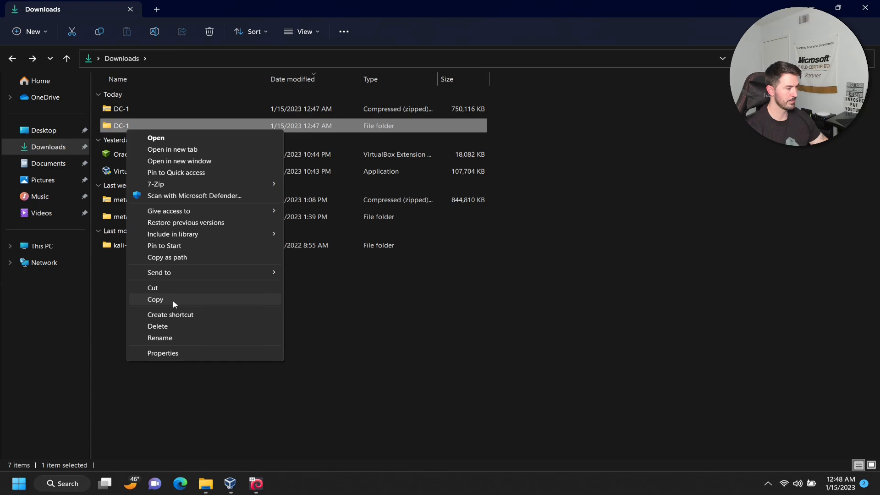
pyautogui.click(48, 163)
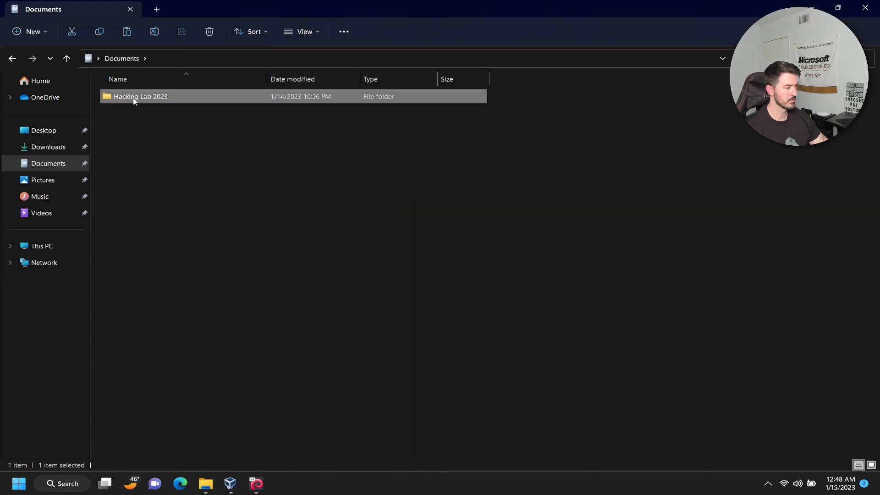
pyautogui.doubleClick(140, 96)
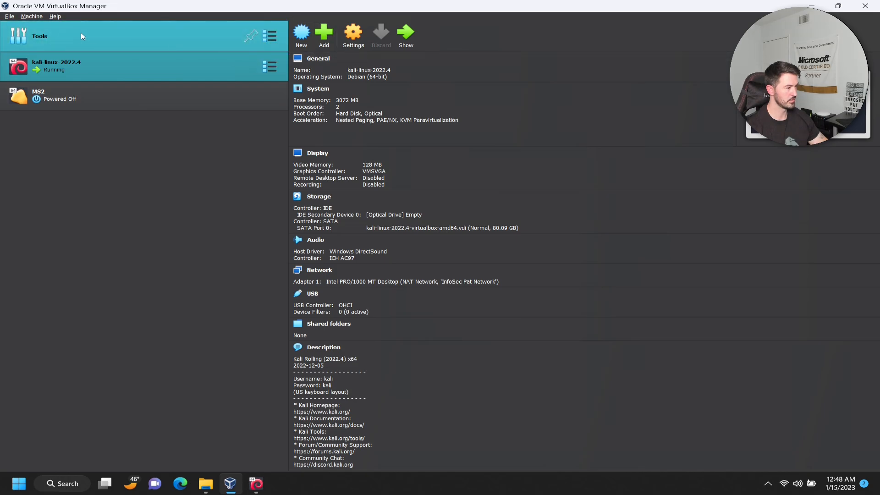
# Step: Import the DC-1 OVA appliance from Hacking Lab 2023 > DC-1 into VirtualBox
pyautogui.click(9, 16)
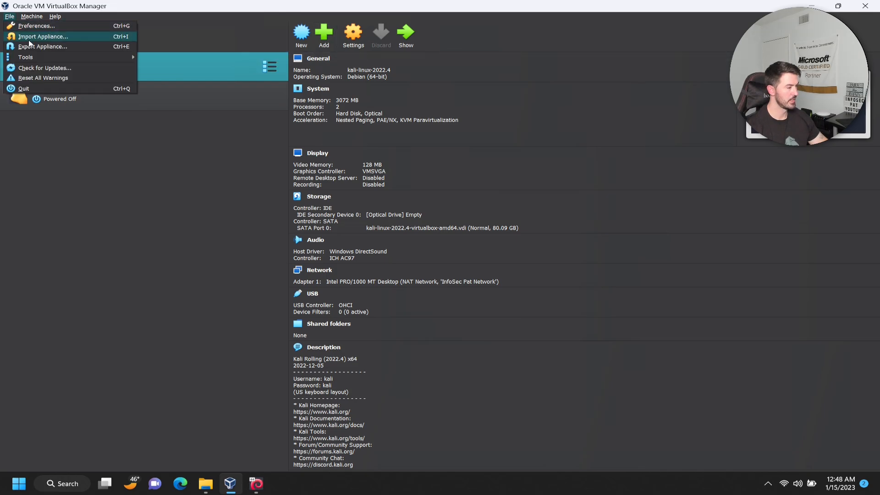
pyautogui.click(43, 36)
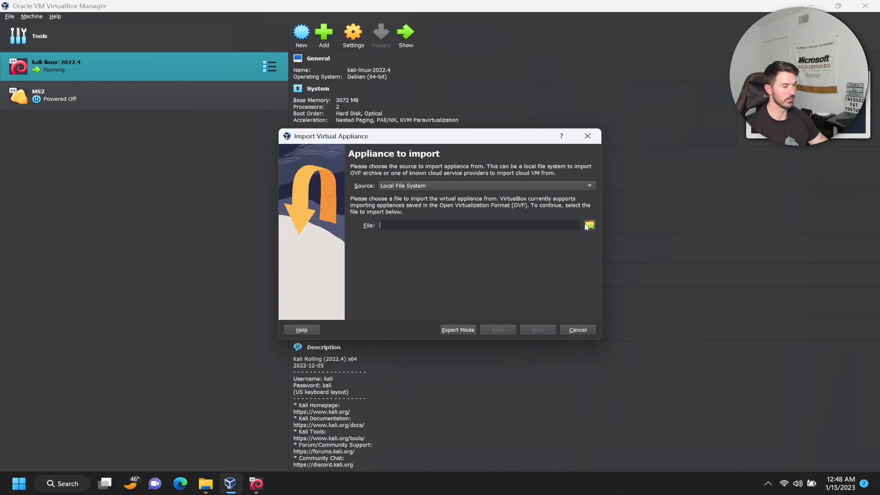
pyautogui.click(589, 226)
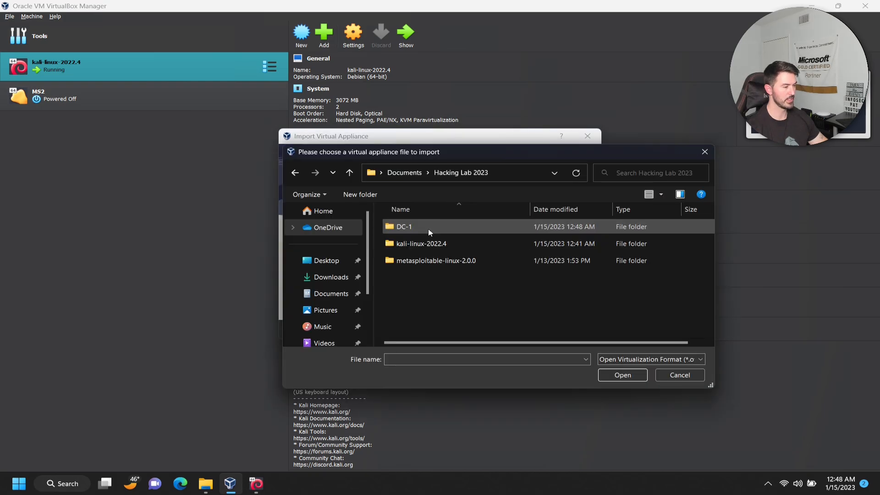
pyautogui.doubleClick(404, 227)
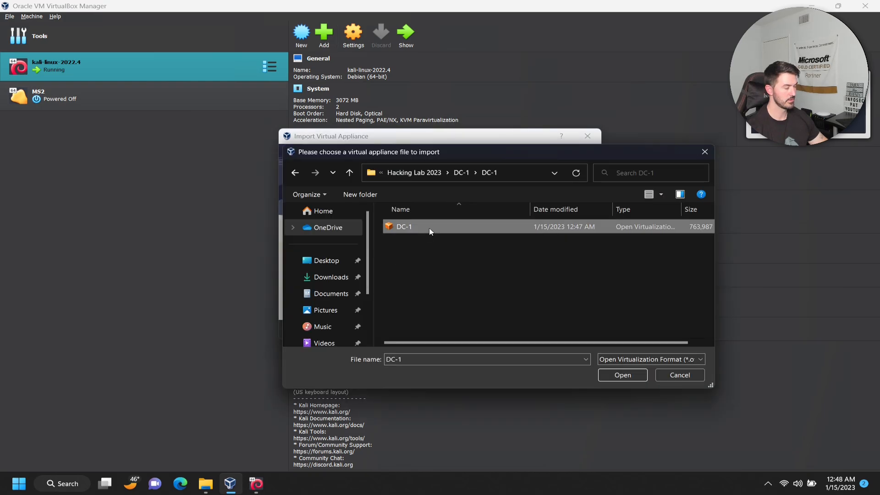
pyautogui.click(622, 375)
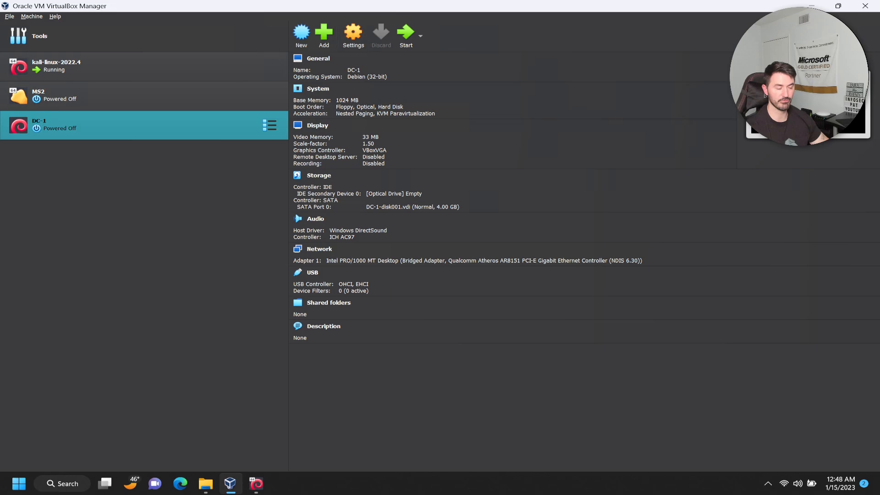
# Step: Attach DC-1's network adapter to the NAT Network 'InfoSec Pat Network'
pyautogui.rightClick(56, 125)
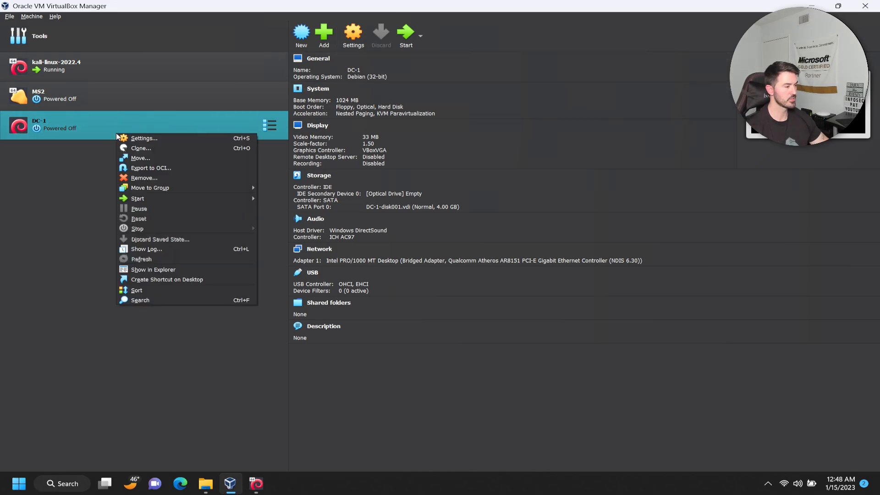
pyautogui.click(144, 138)
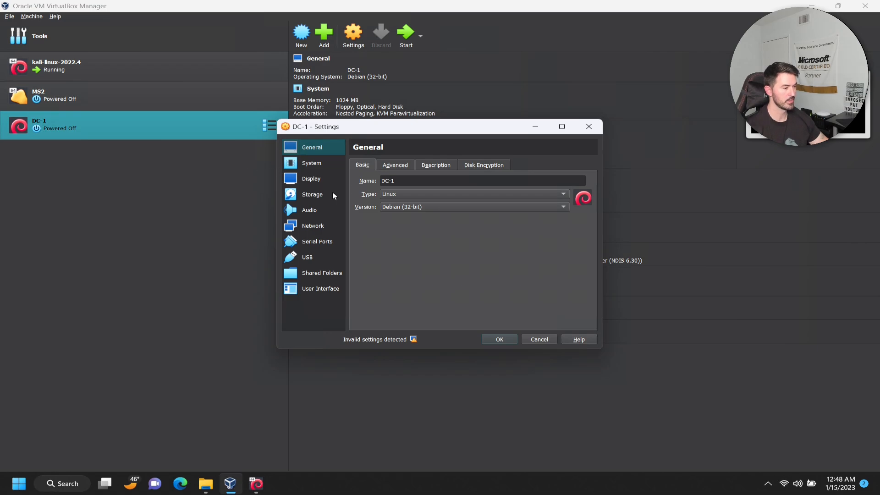
pyautogui.moveTo(307, 222)
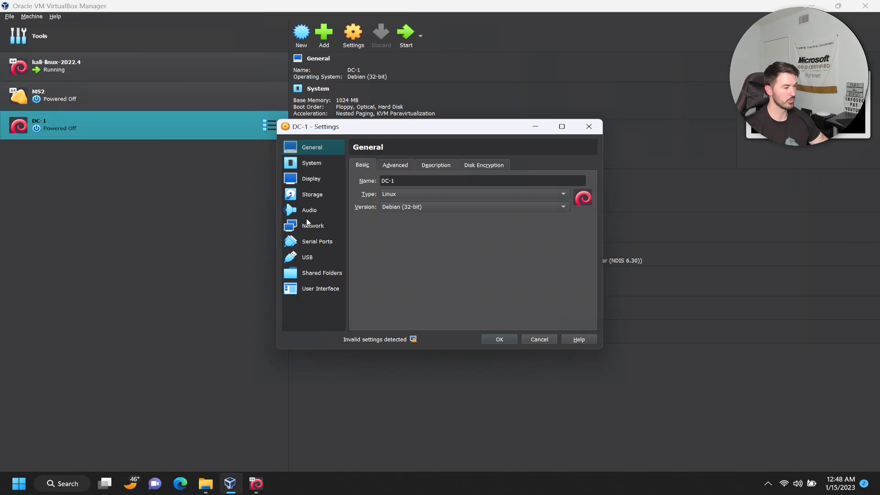
pyautogui.click(312, 225)
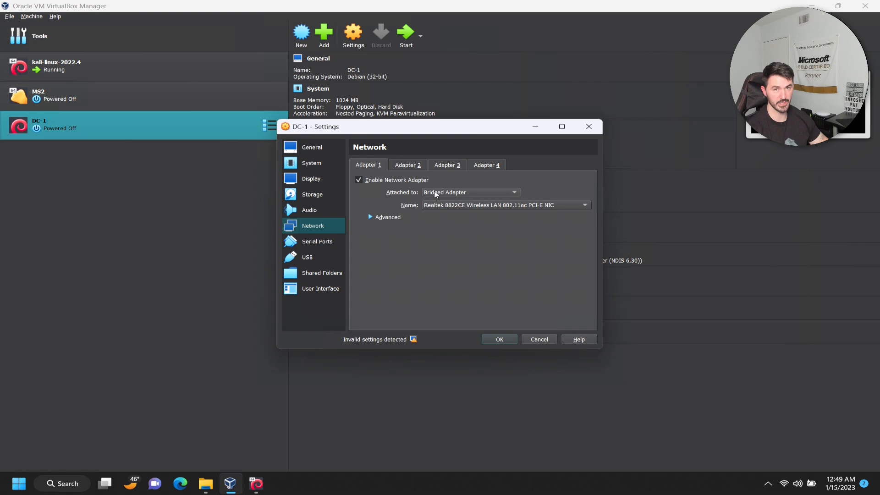
pyautogui.click(470, 192)
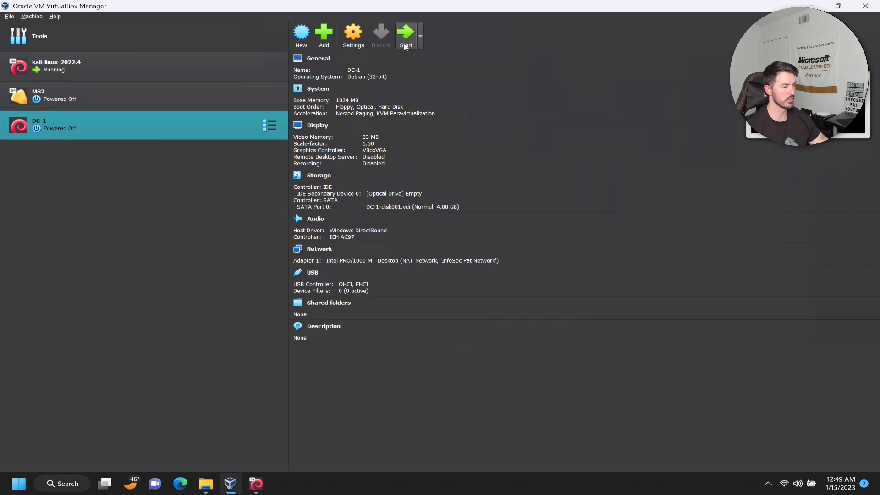
# Step: Start the DC-1 machine and move its console window aside
pyautogui.click(406, 34)
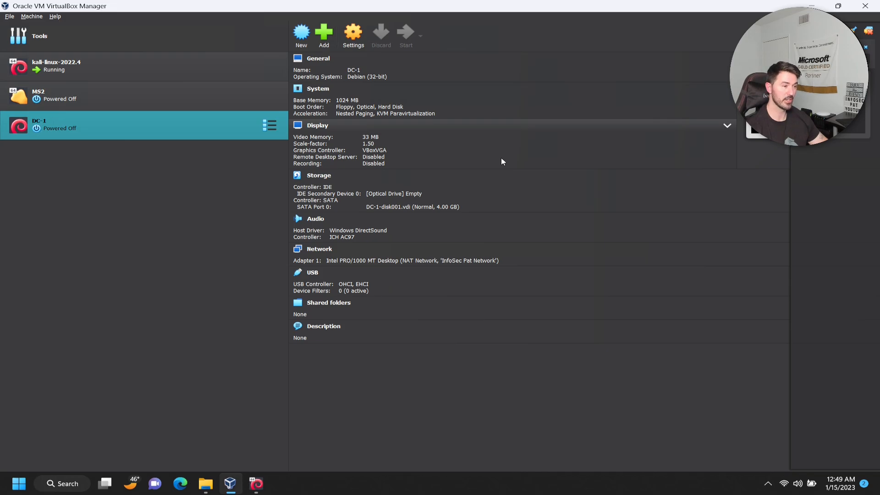
pyautogui.click(405, 34)
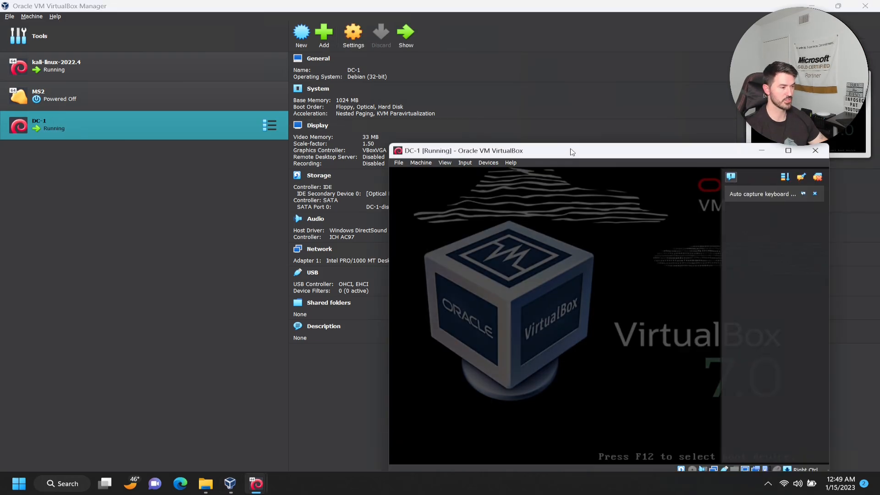
pyautogui.moveTo(569, 151); pyautogui.dragTo(463, 125)
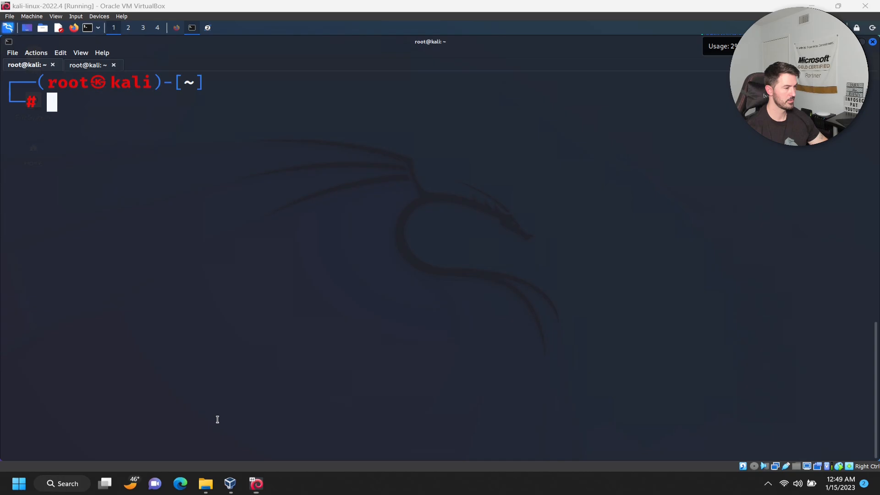
# Step: Run netdiscover -r 10.0.200.0/24 to find the new host at 10.0.200.6
pyautogui.write('netdiscover -r 10.0.200.0/24')
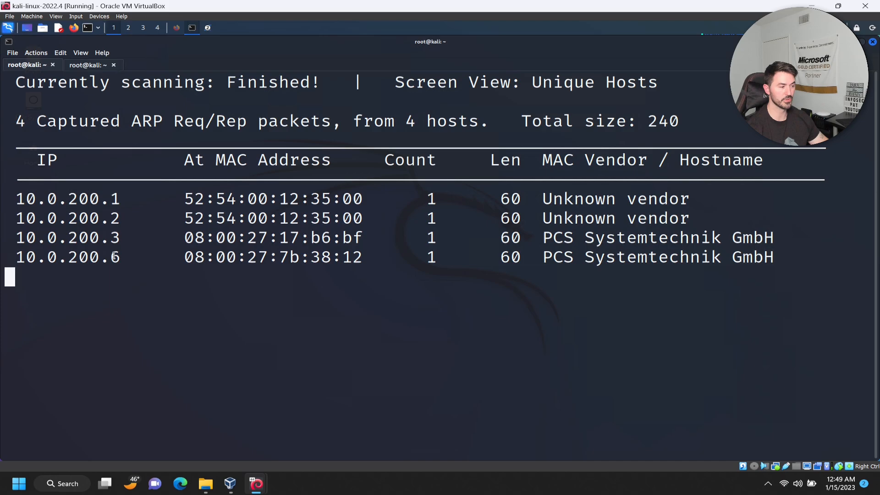
pyautogui.moveTo(283, 415)
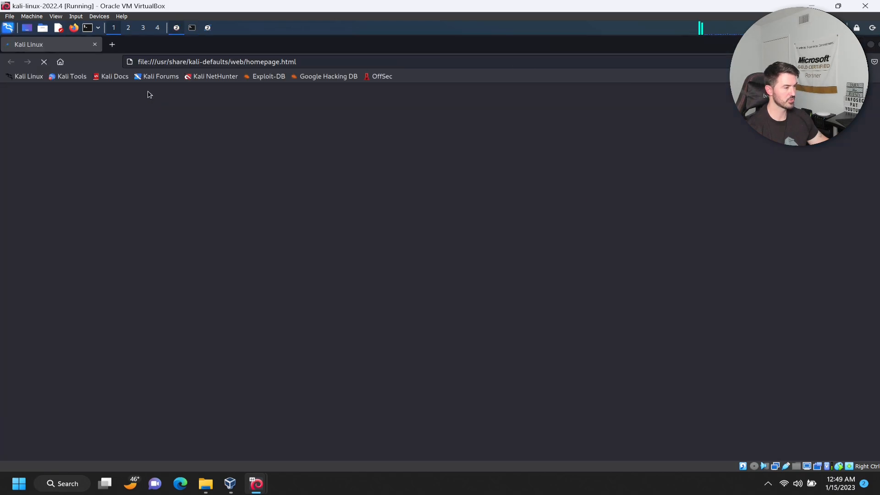
# Step: Browse to 10.0.200.6 in Firefox to load the Drupal site login page
pyautogui.click(216, 62)
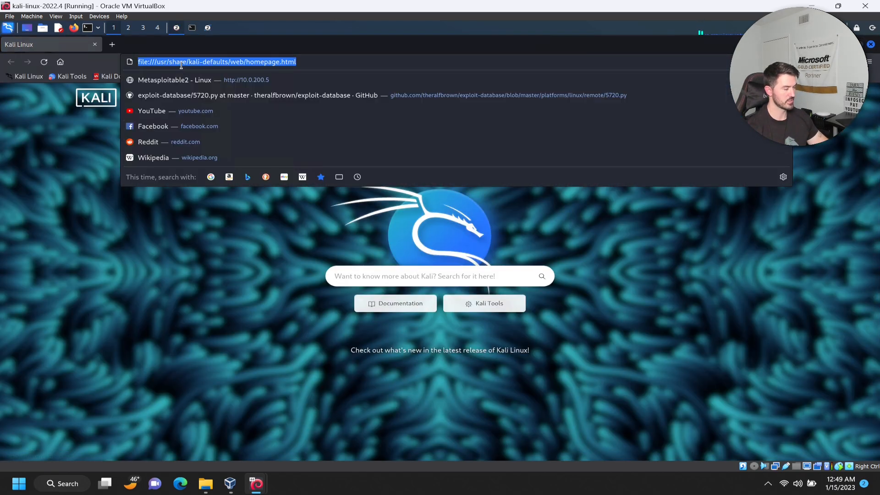
pyautogui.write('10.0.200.6')
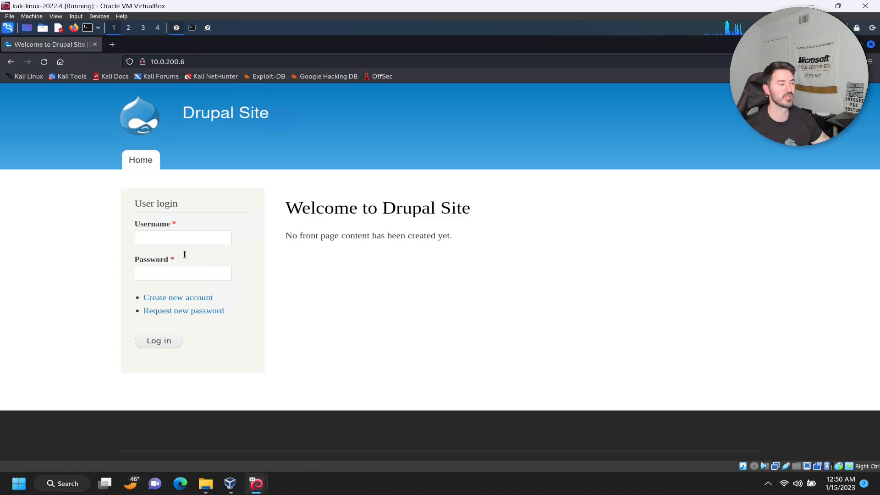
pyautogui.moveTo(579, 287)
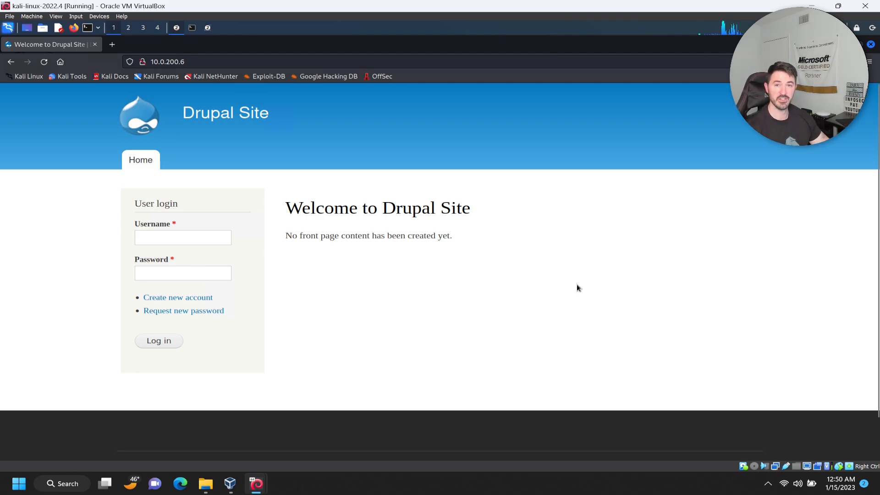